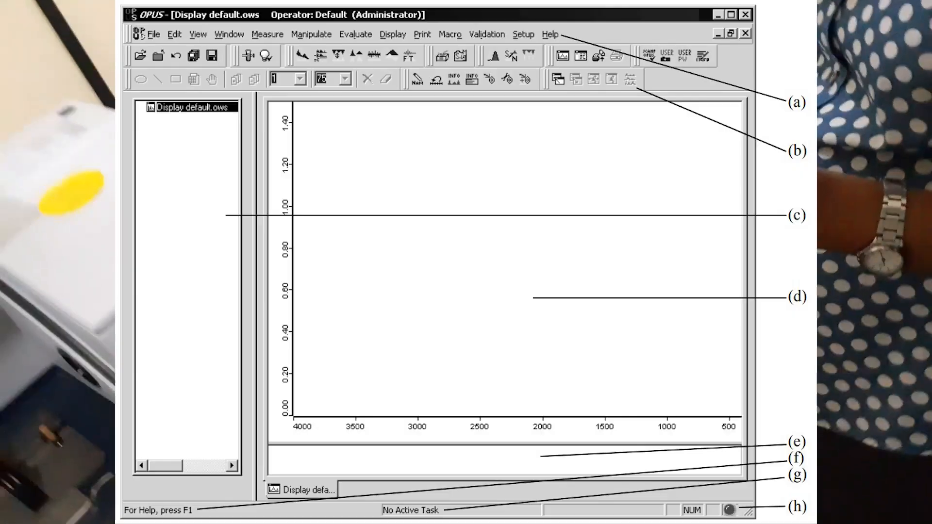
# Review the Advanced, Optic, Acquisition and FT pages, keeping 4 cm-1 resolution and 32 scans.
pyautogui.click(267, 34)
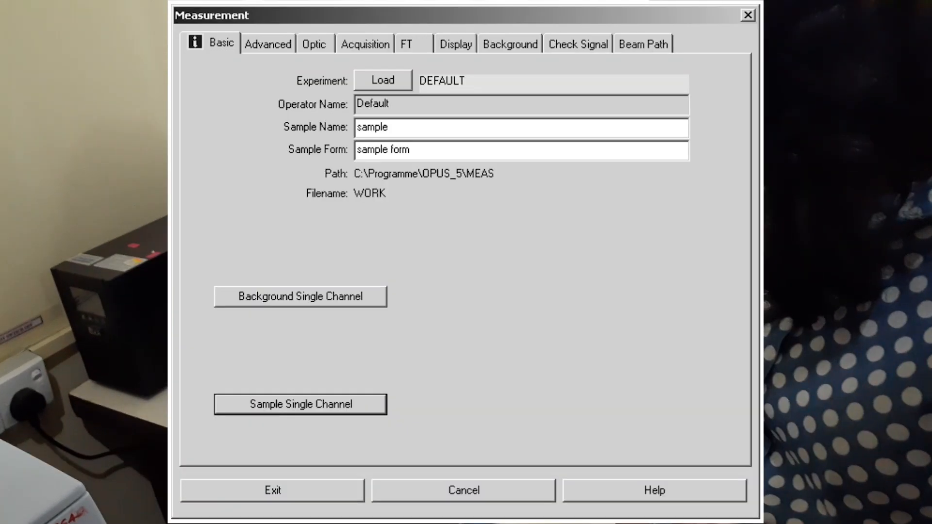
pyautogui.click(268, 43)
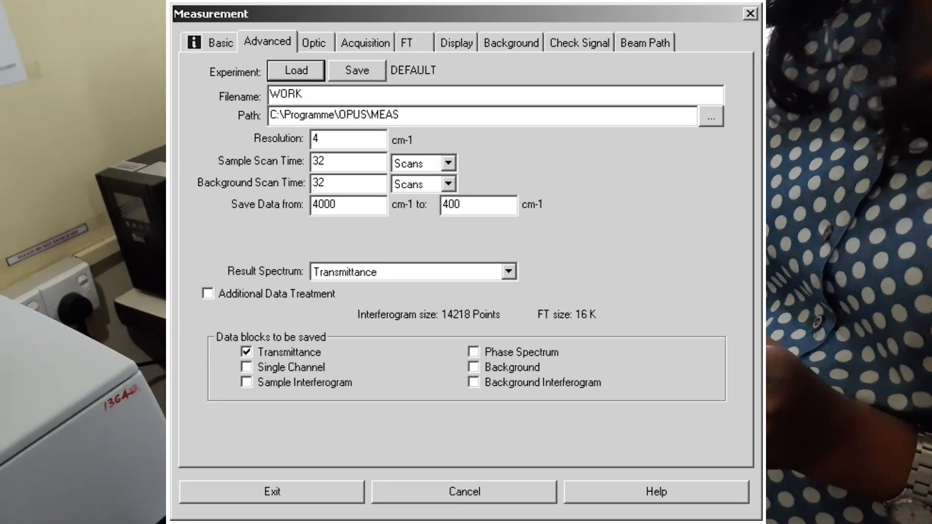
pyautogui.click(313, 42)
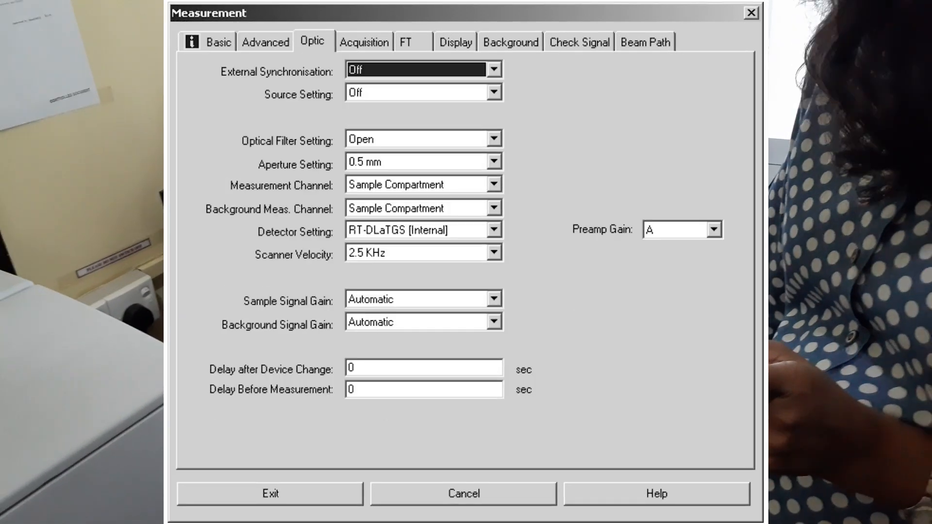
pyautogui.click(364, 41)
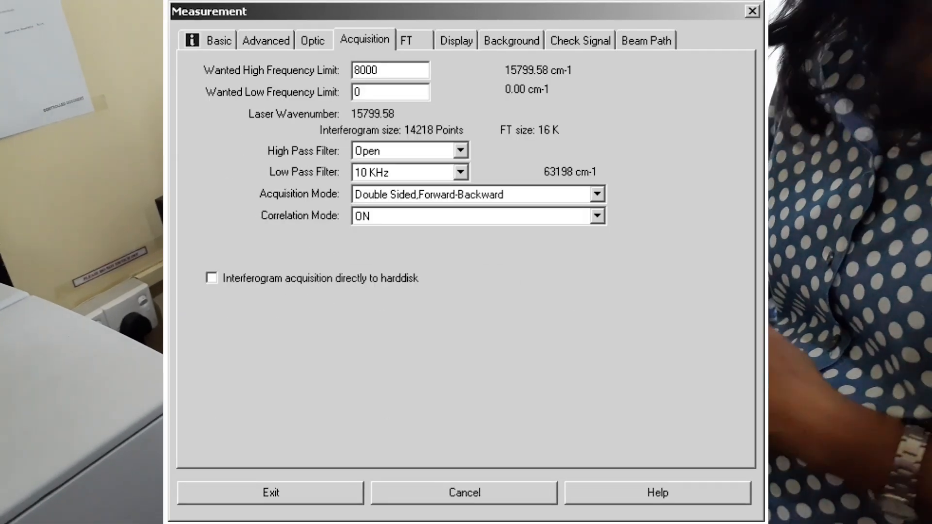
pyautogui.click(406, 40)
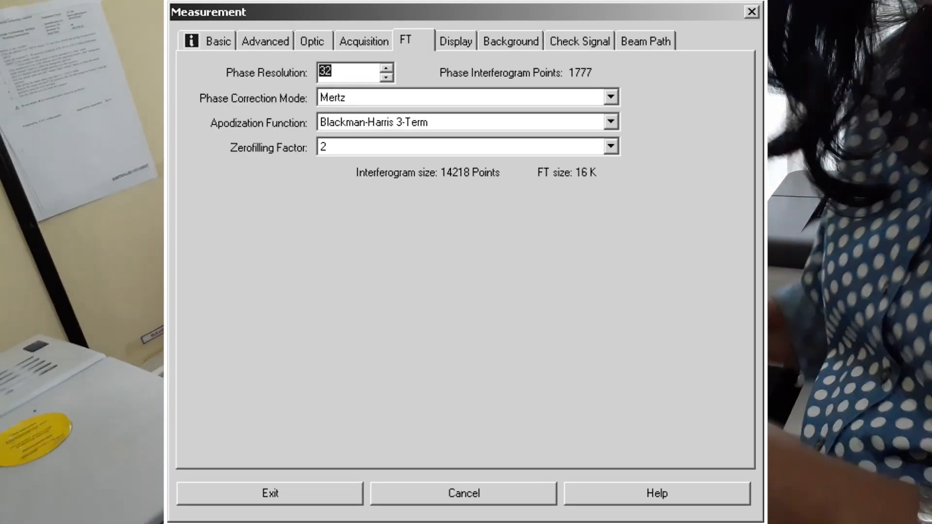